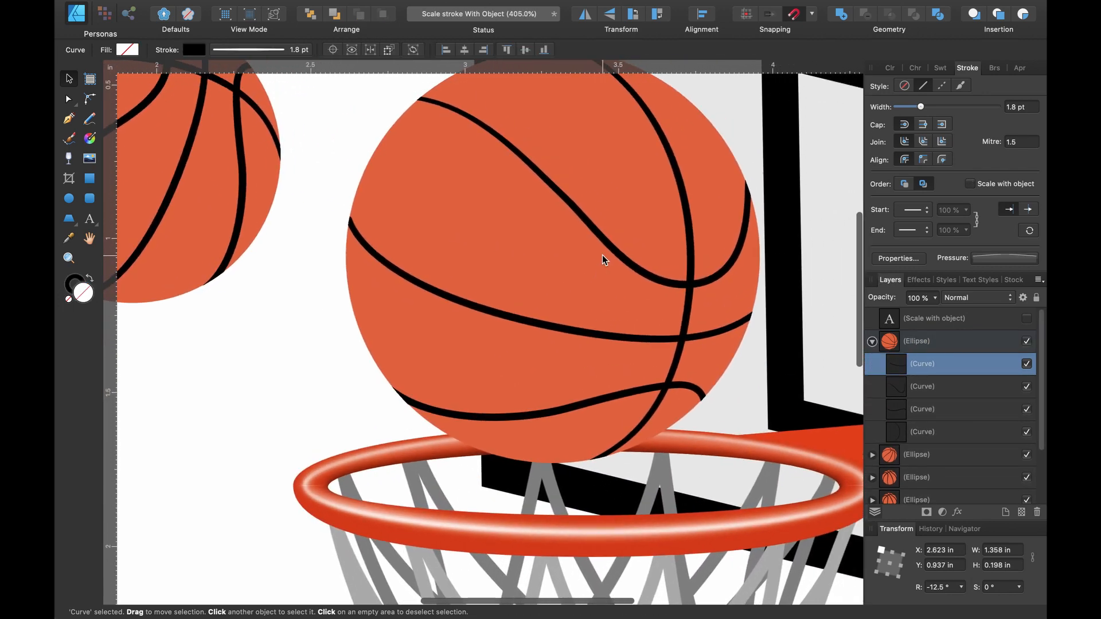
Step: Select the whole large basketball above the hoop
left_click(922, 408)
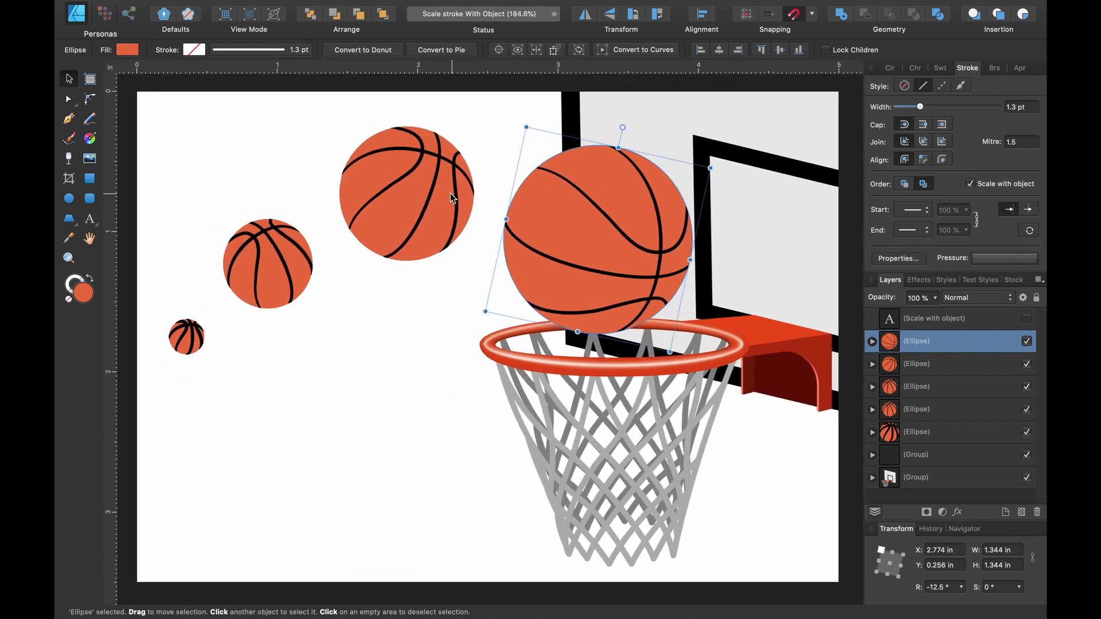
mouse_move(453, 177)
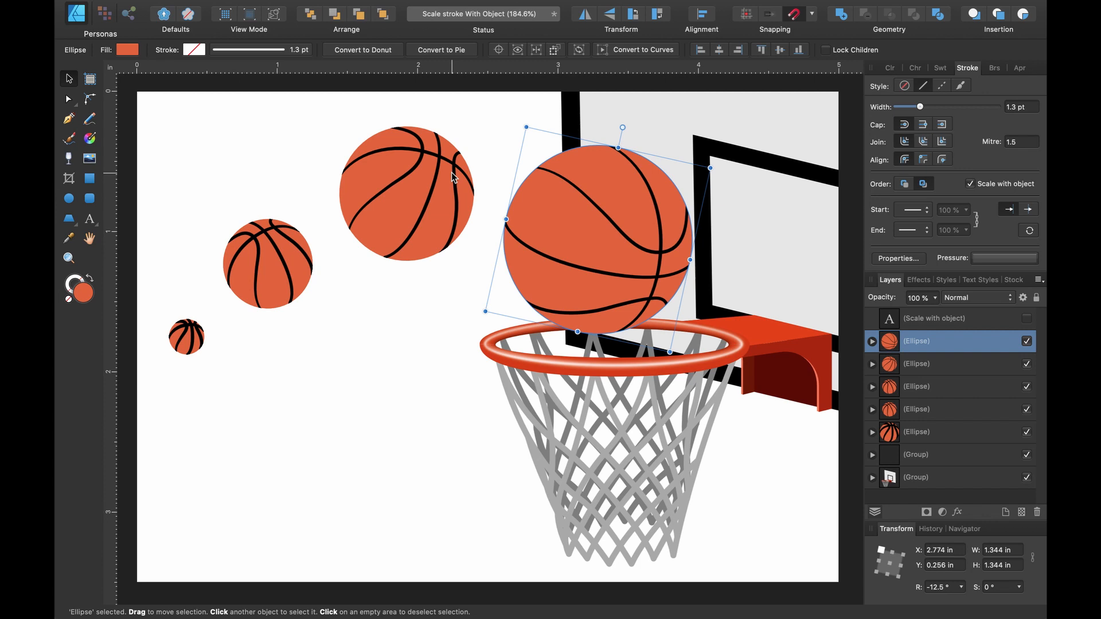
mouse_move(288, 243)
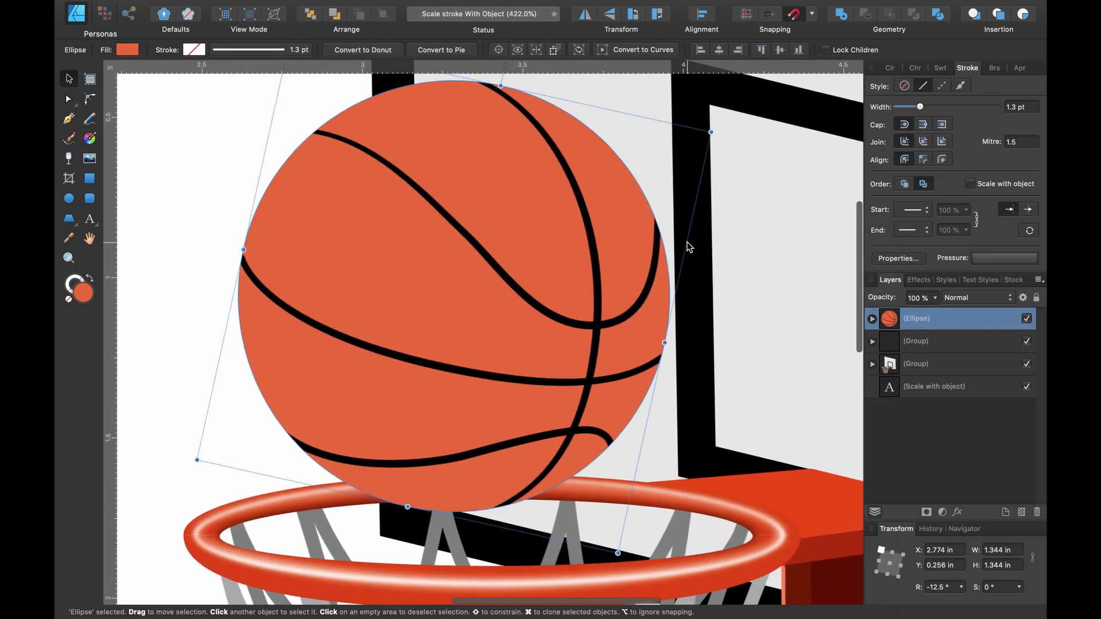
Step: Select the ball's four seam curves and enable Scale with object for their strokes
left_click(871, 319)
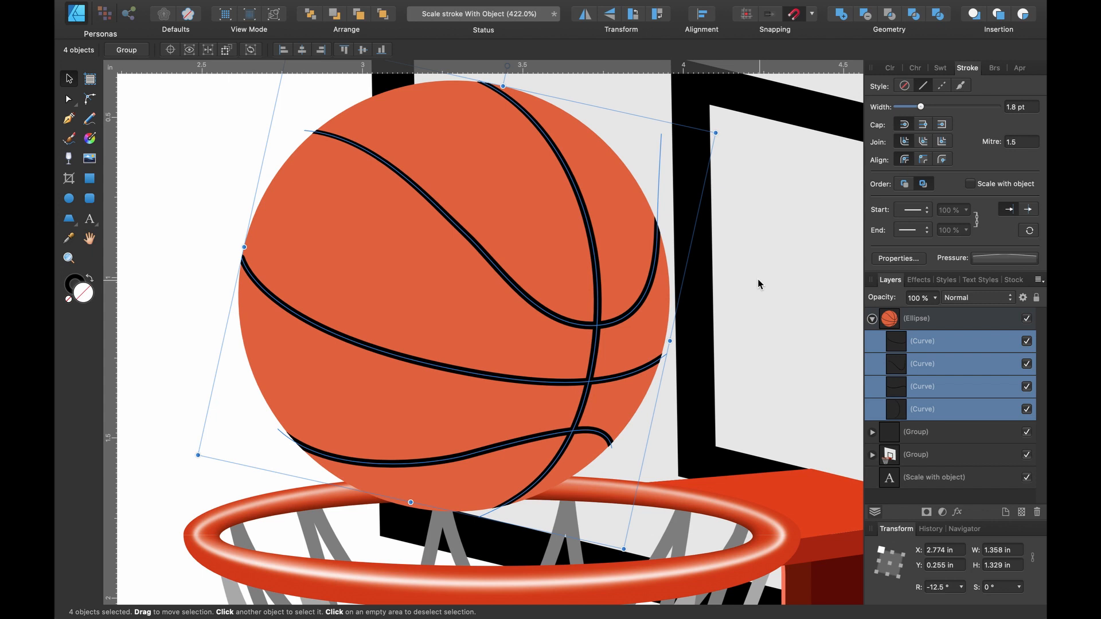
mouse_move(966, 284)
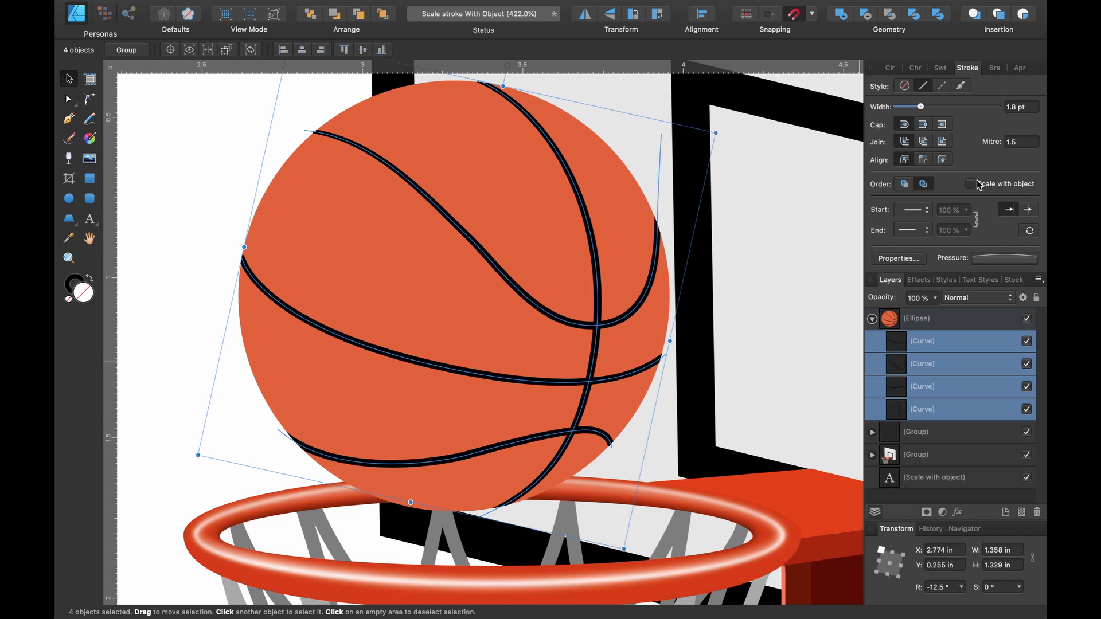
left_click(969, 184)
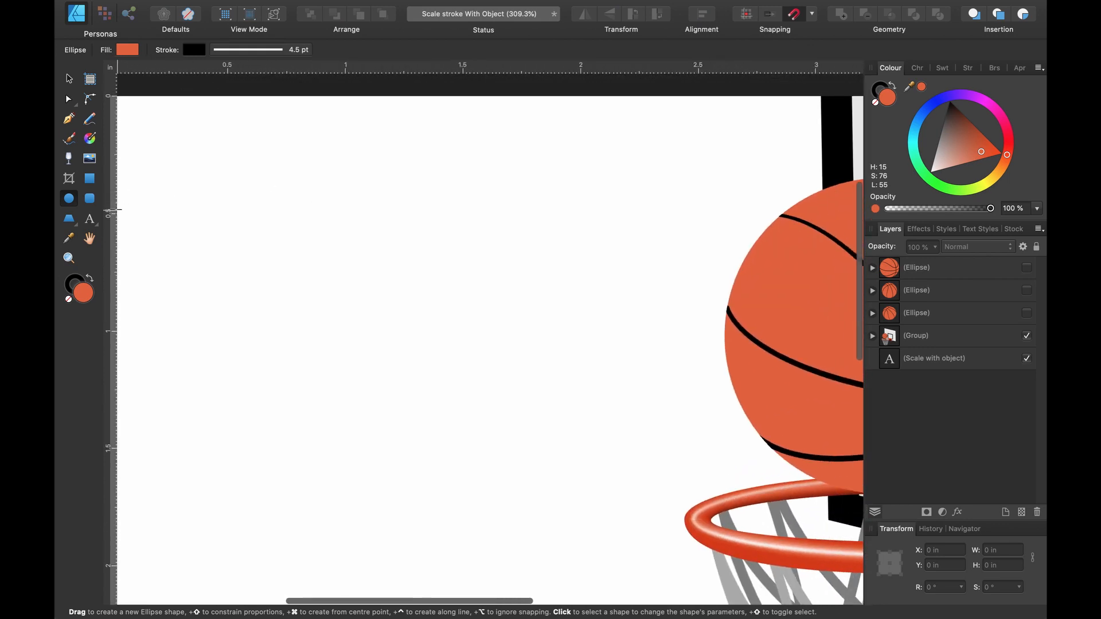
Step: Draw an orange circle with a black outline set to scale with the object
left_click_drag(215, 177, 421, 383)
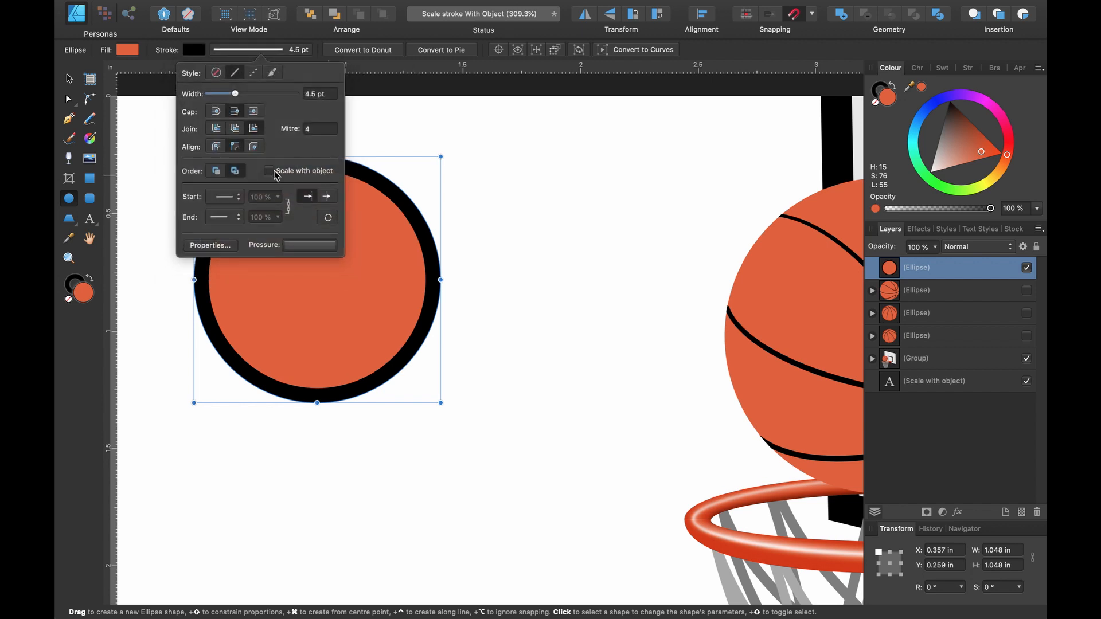
left_click(271, 171)
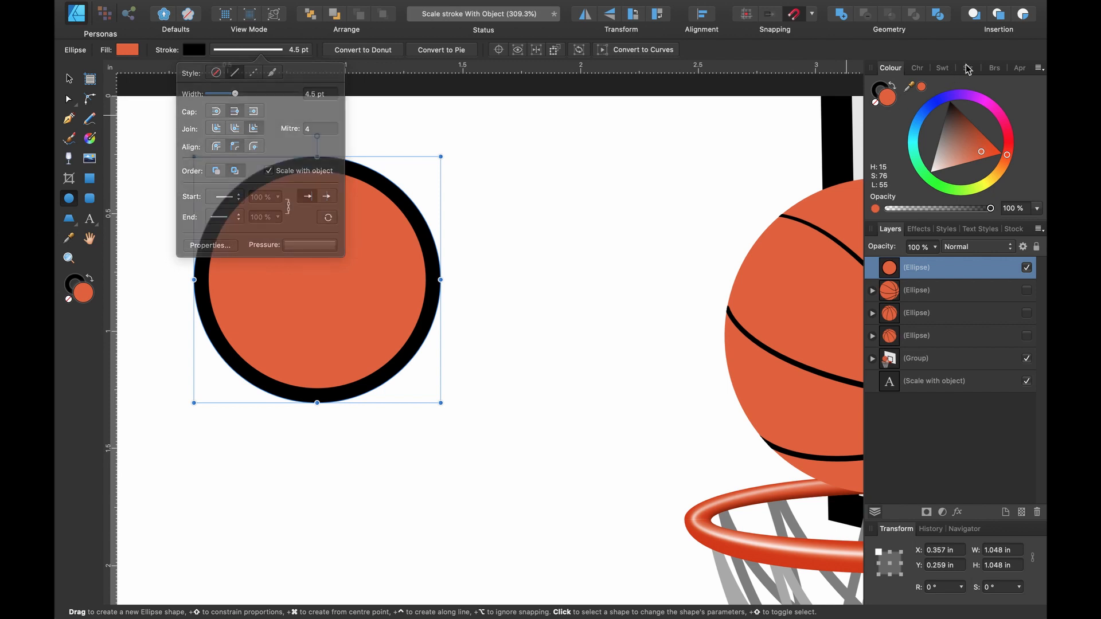
left_click(968, 68)
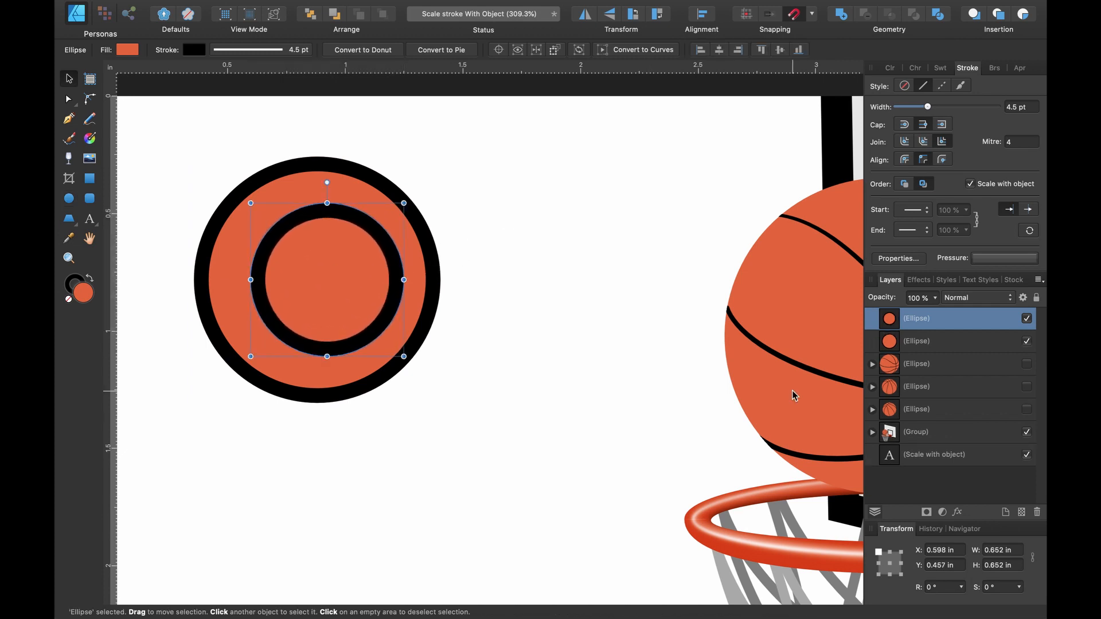
Step: Nest the small circle inside the large one and enlarge the shape to about 1.2 inches
left_click(943, 341)
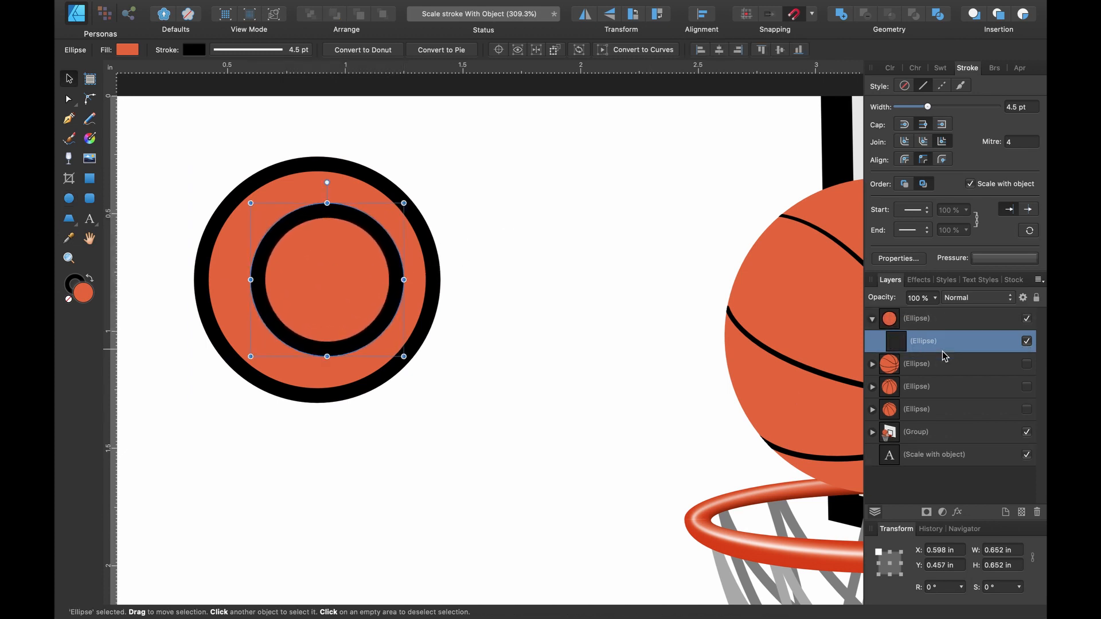
left_click_drag(326, 280, 392, 337)
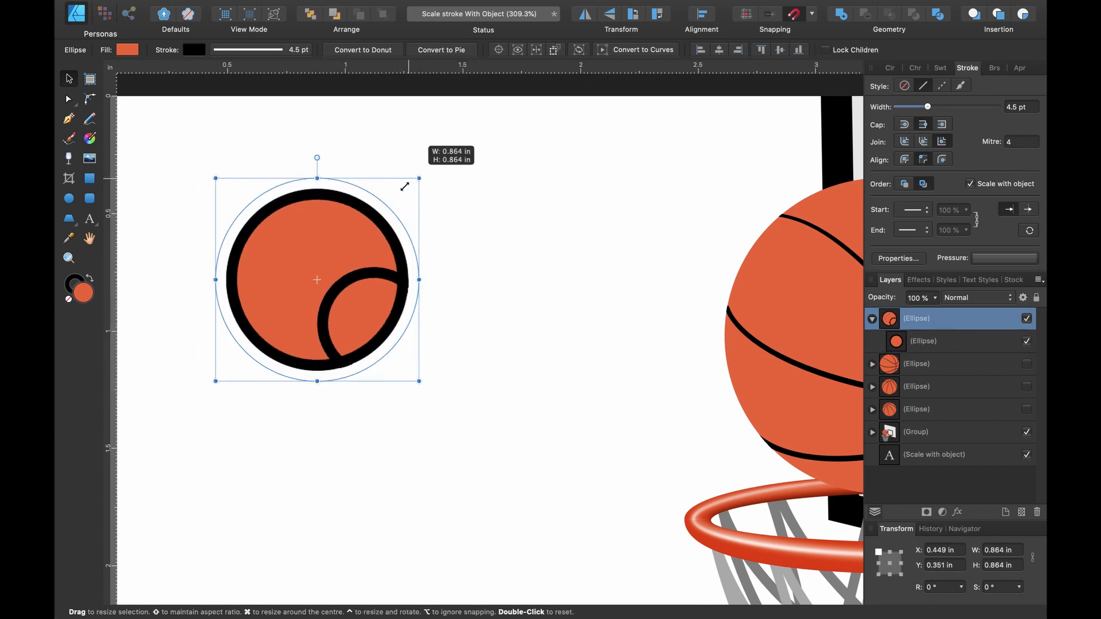
left_click_drag(419, 185, 461, 134)
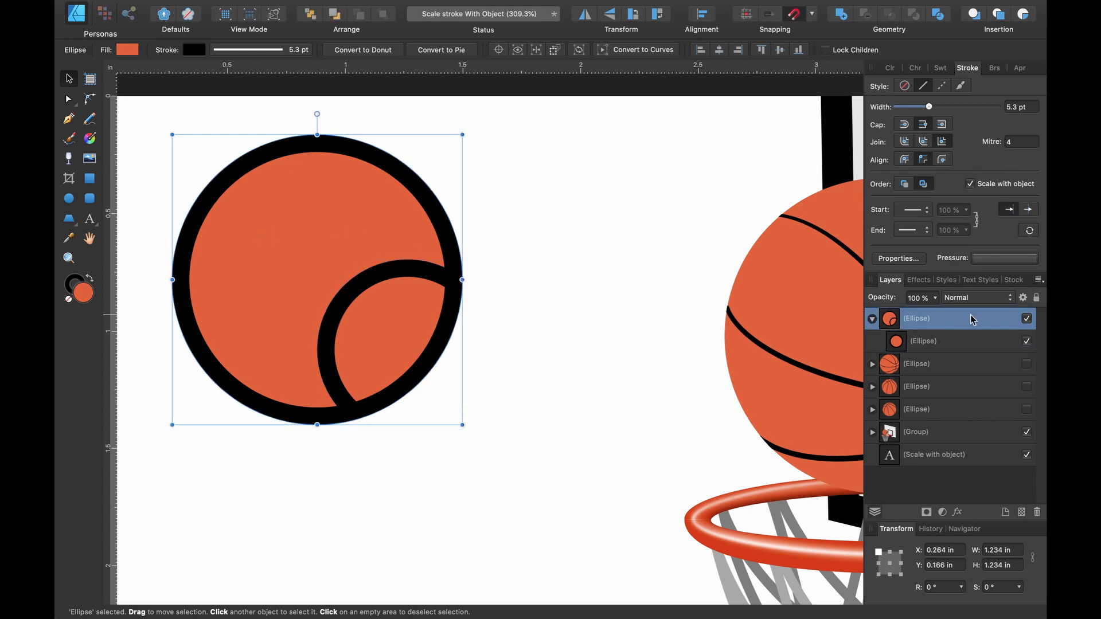
mouse_move(973, 200)
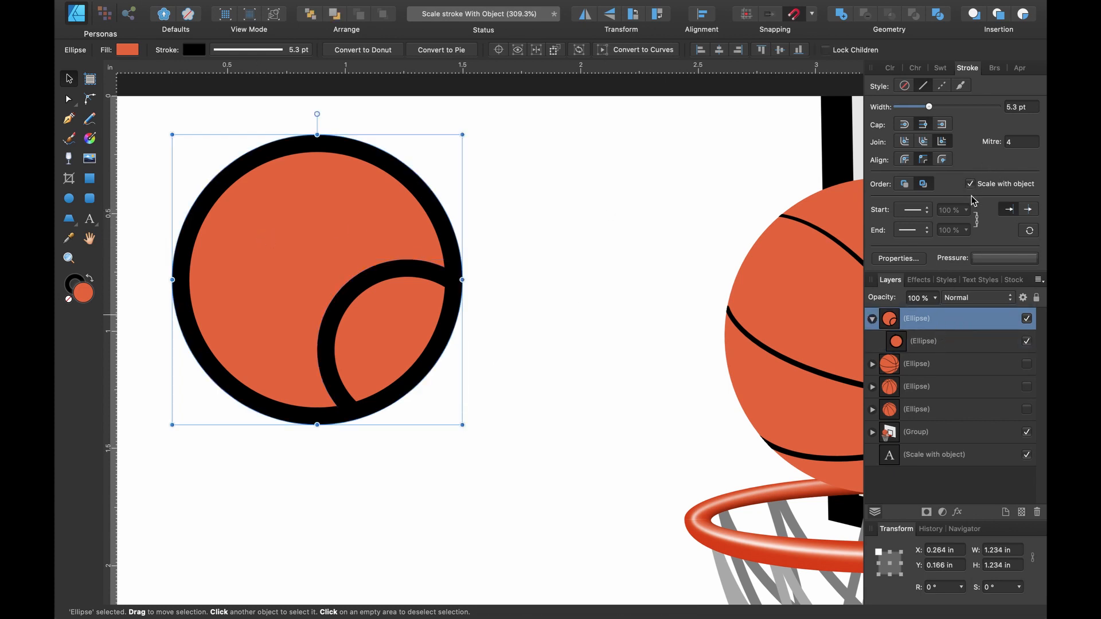
Step: Resize the test circle down to about 0.4 in and back up to about 0.67 in, watching its outline scale
left_click(923, 341)
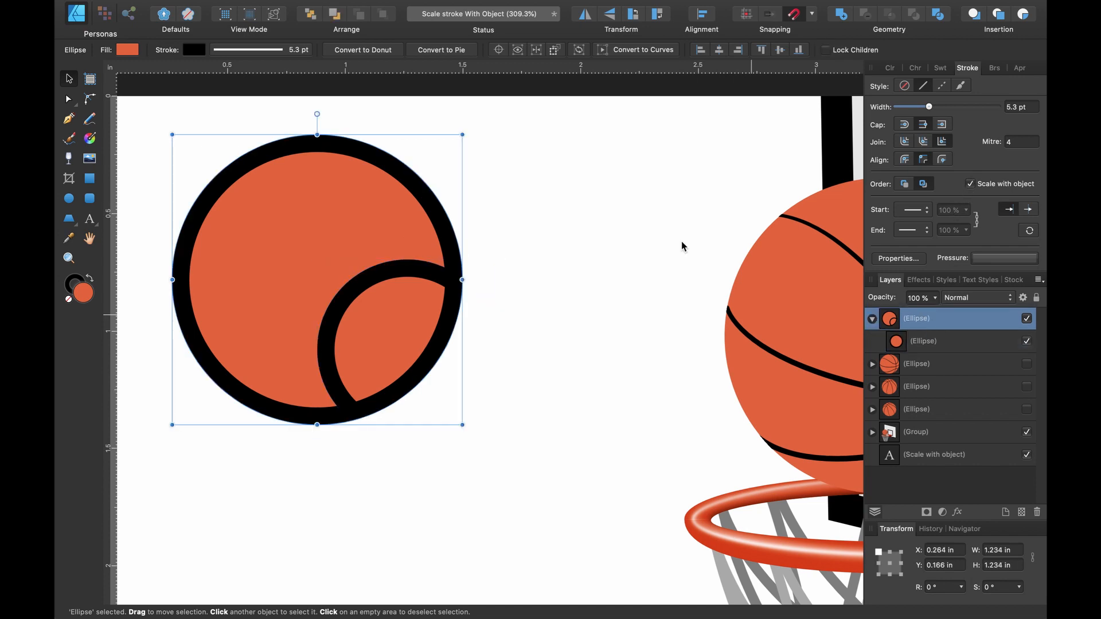
left_click_drag(462, 133, 367, 229)
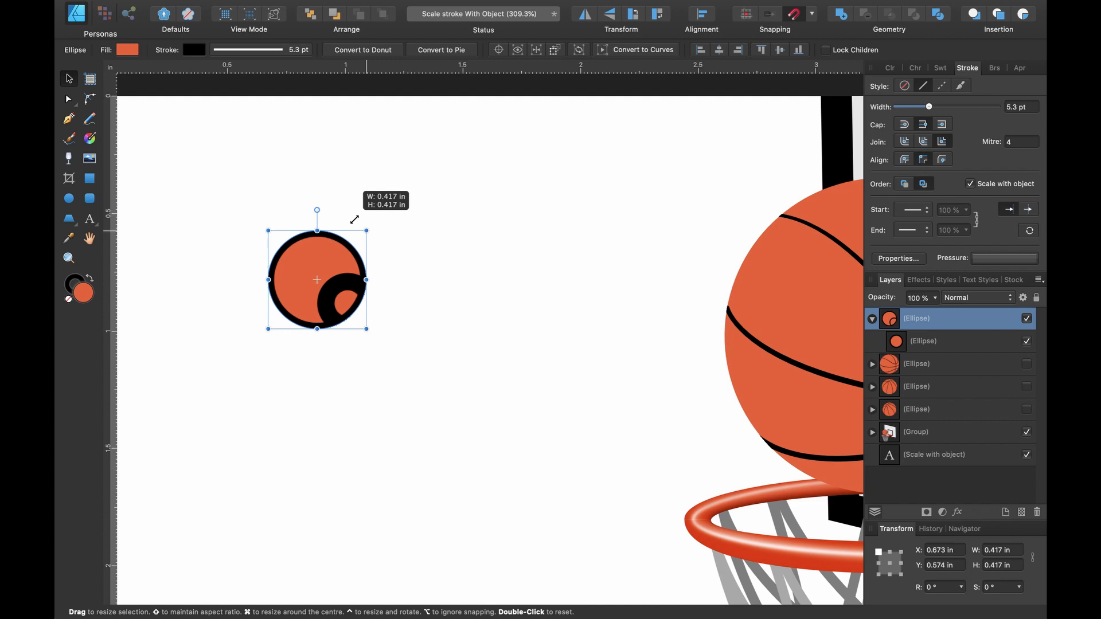
left_click_drag(367, 329, 436, 398)
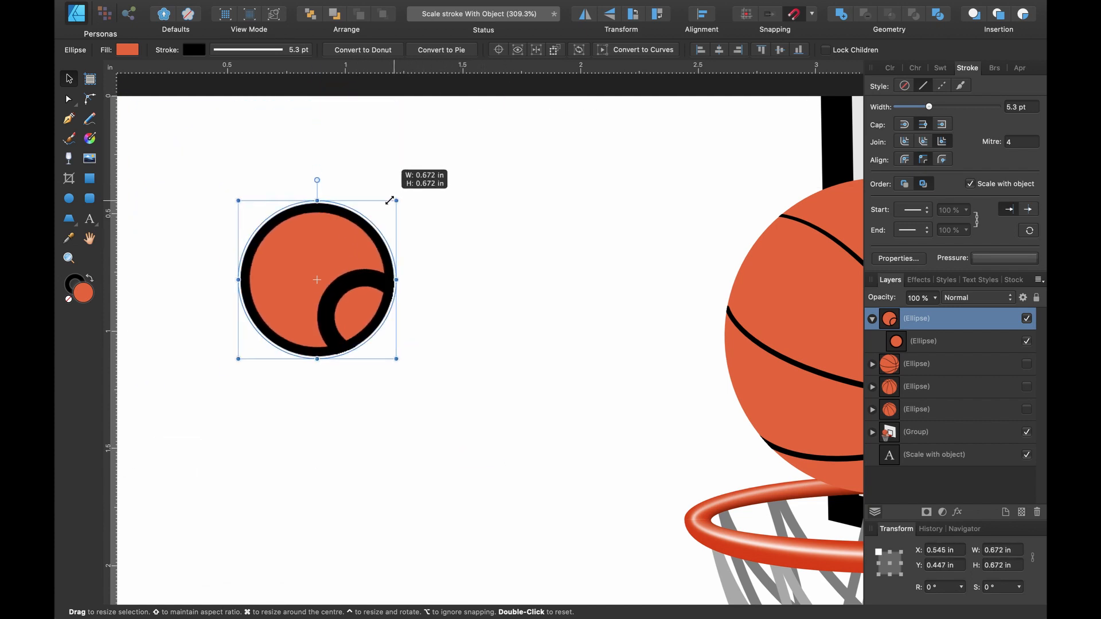
left_click_drag(395, 199, 402, 192)
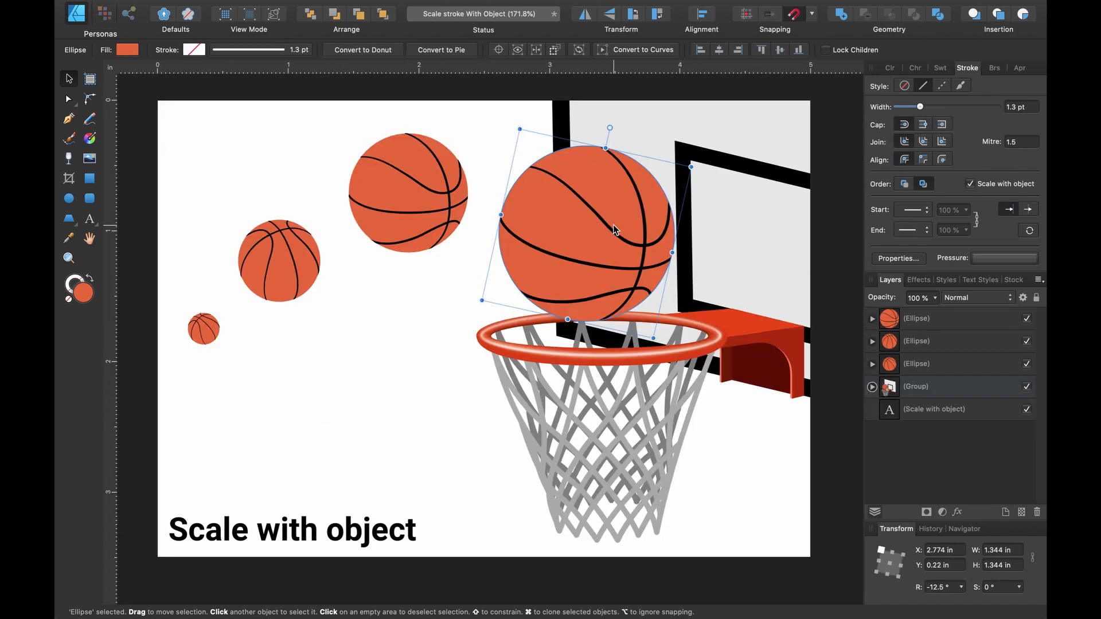
mouse_move(205, 344)
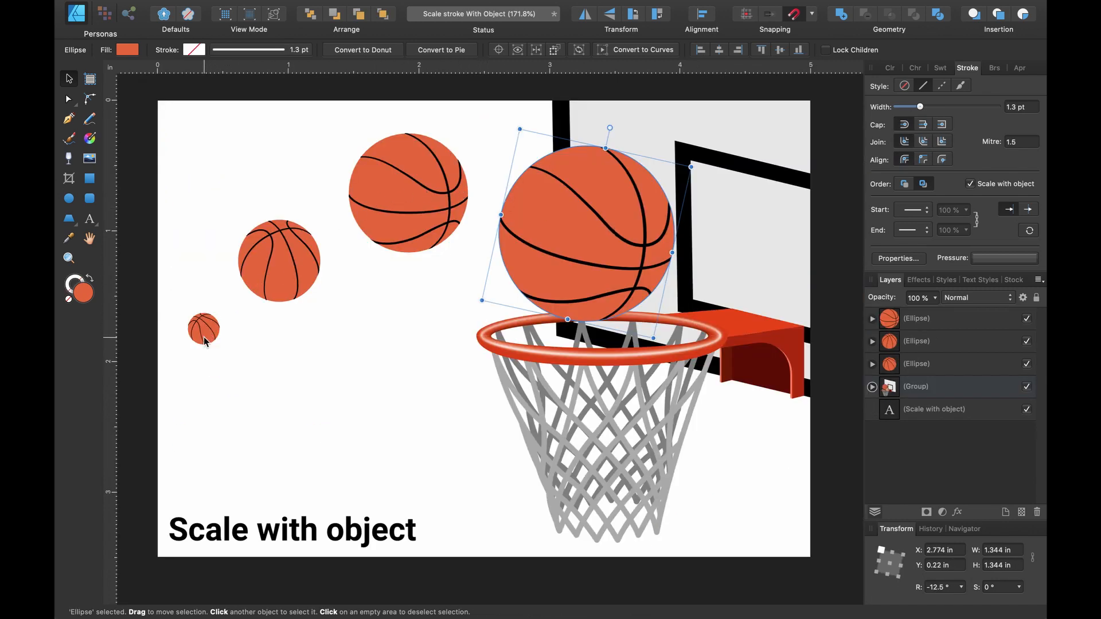
mouse_move(617, 236)
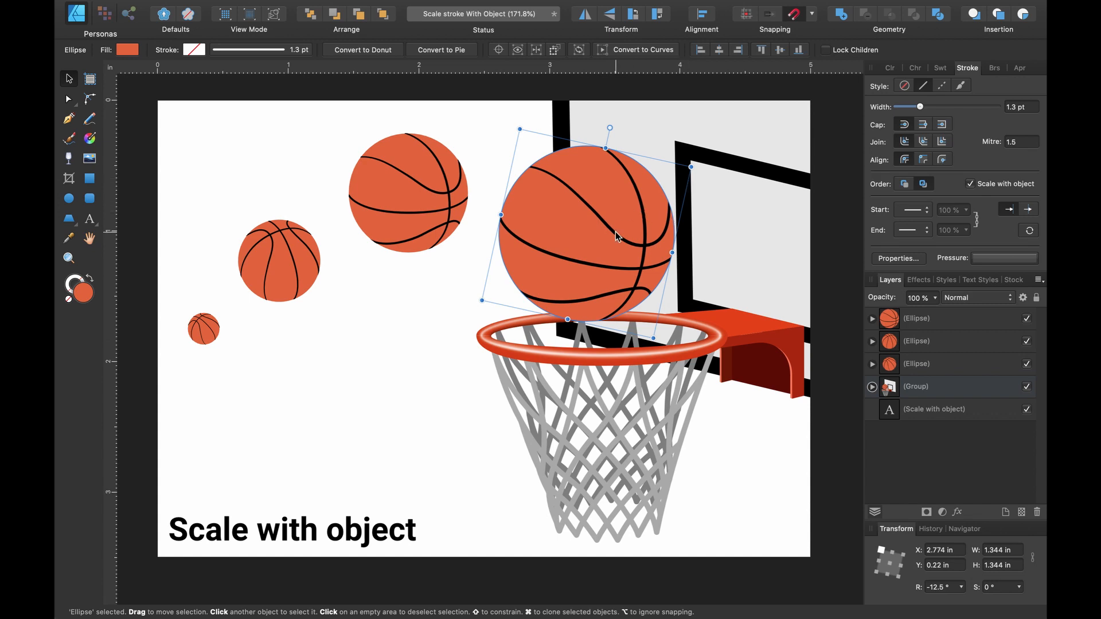